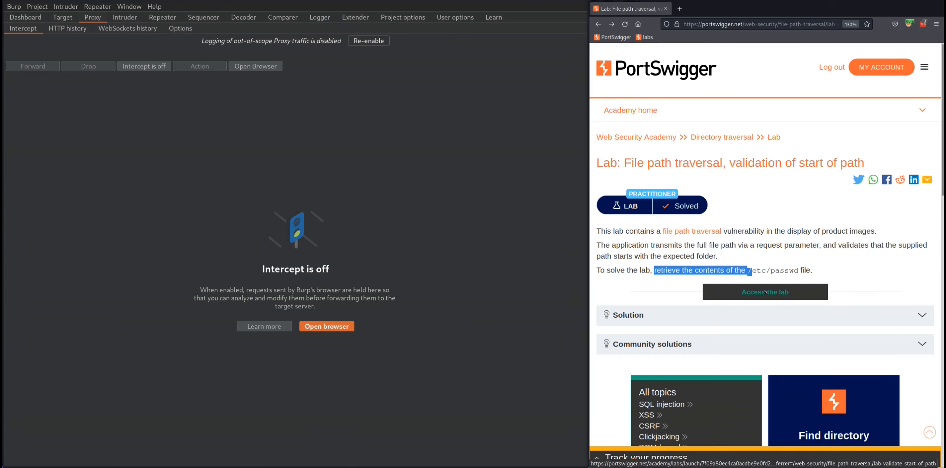
Access the file path traversal lab and bring up its shop home page
{"action": "left_click", "coordinate": [765, 292]}
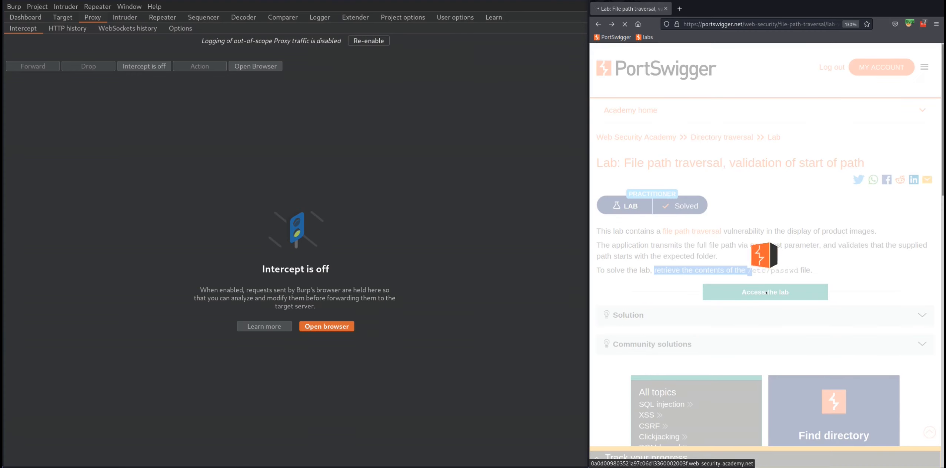
{"action": "left_click", "coordinate": [765, 292]}
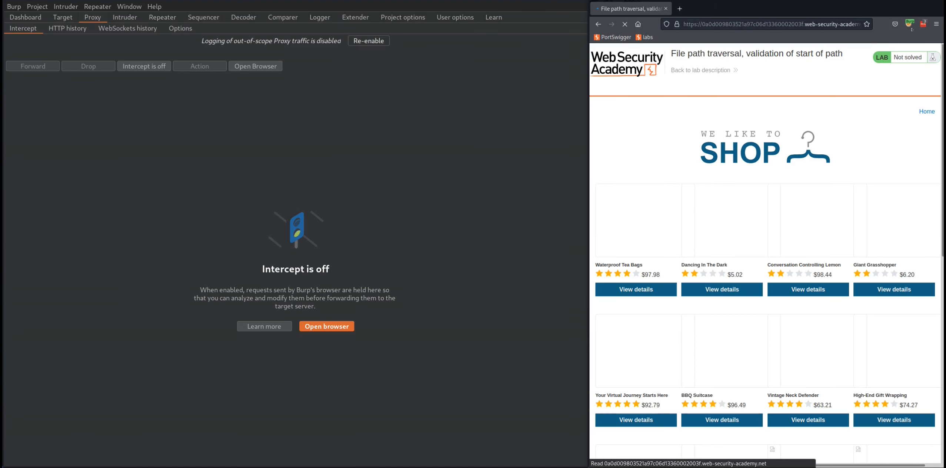
{"action": "left_click", "coordinate": [909, 24]}
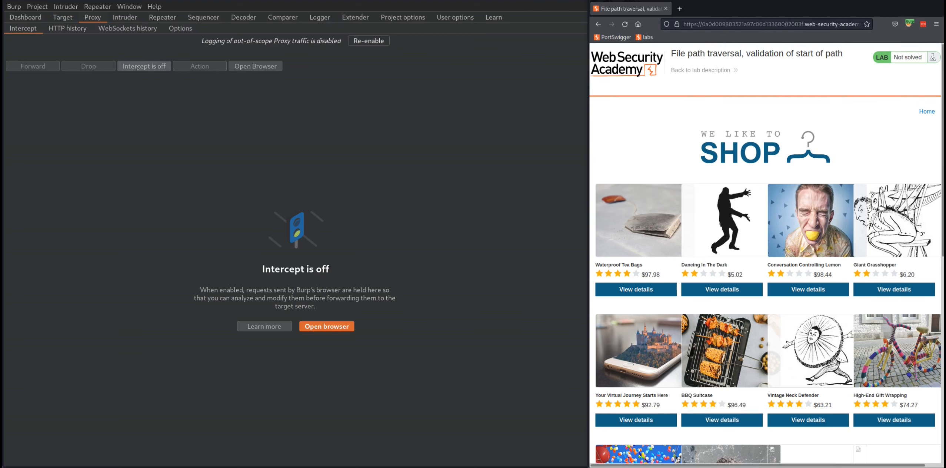
Intercept a product page load and send the /image?filename=29.jpg request to Repeater
{"action": "left_click", "coordinate": [143, 66]}
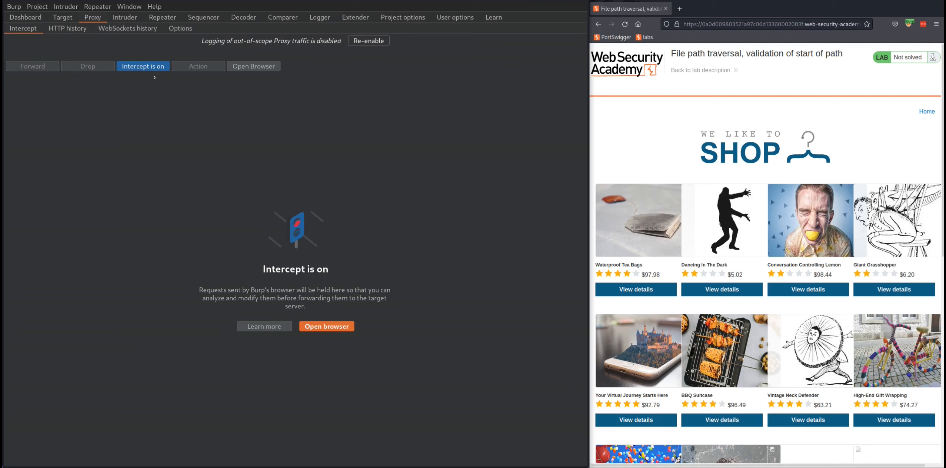
{"action": "mouse_move", "coordinate": [636, 290]}
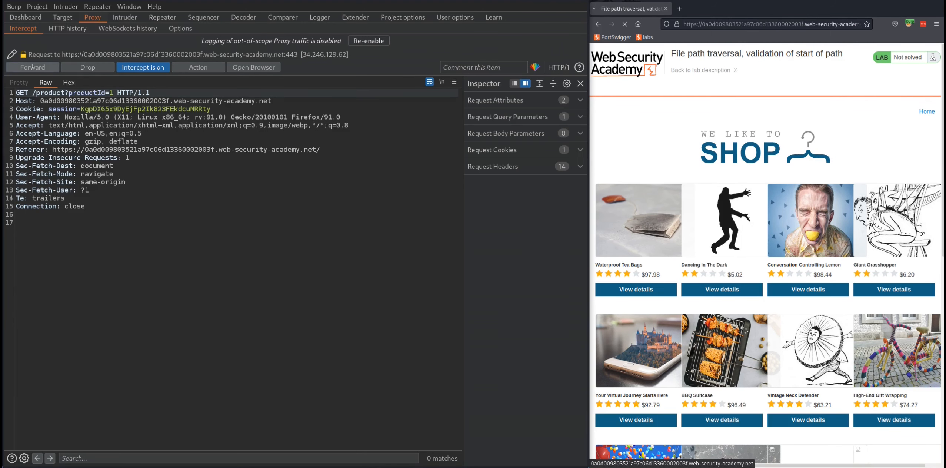
{"action": "left_click", "coordinate": [32, 67]}
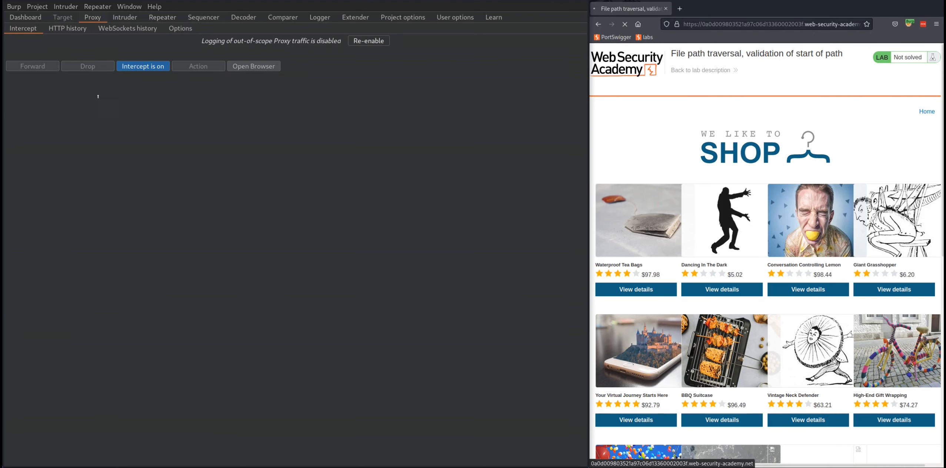
{"action": "left_click", "coordinate": [636, 289]}
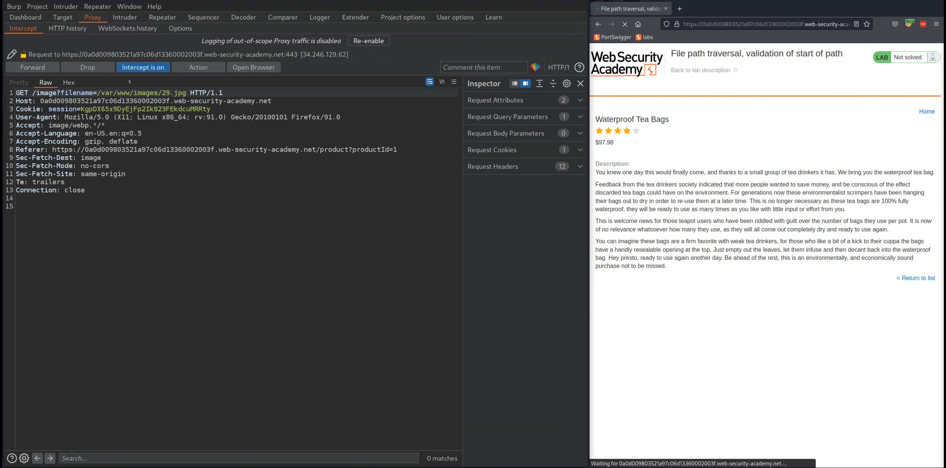
{"action": "left_click", "coordinate": [161, 17]}
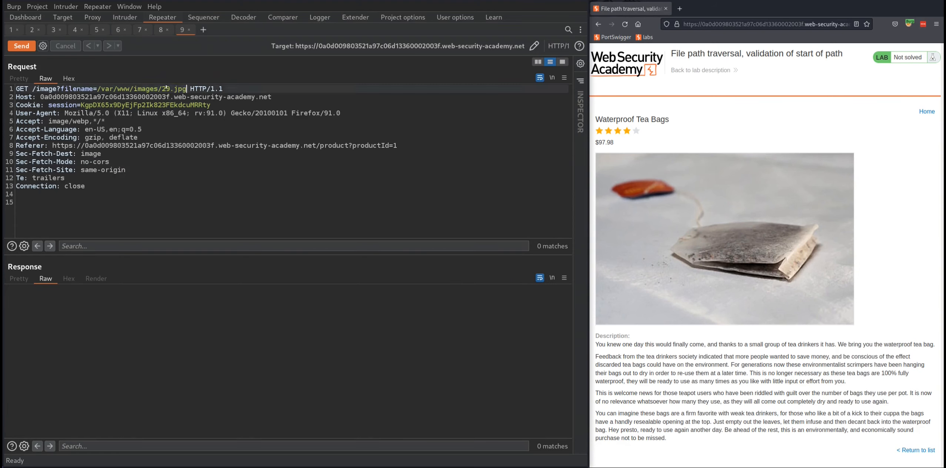
Replace the image path so filename reads ../../../etc/passwd
{"action": "left_click_drag", "start_coordinate": [97, 88], "coordinate": [187, 89]}
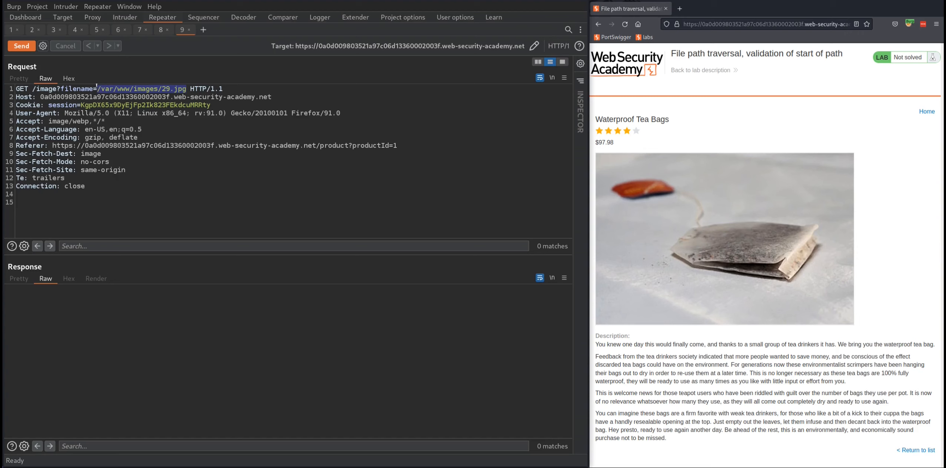
{"action": "type", "text": "../.."}
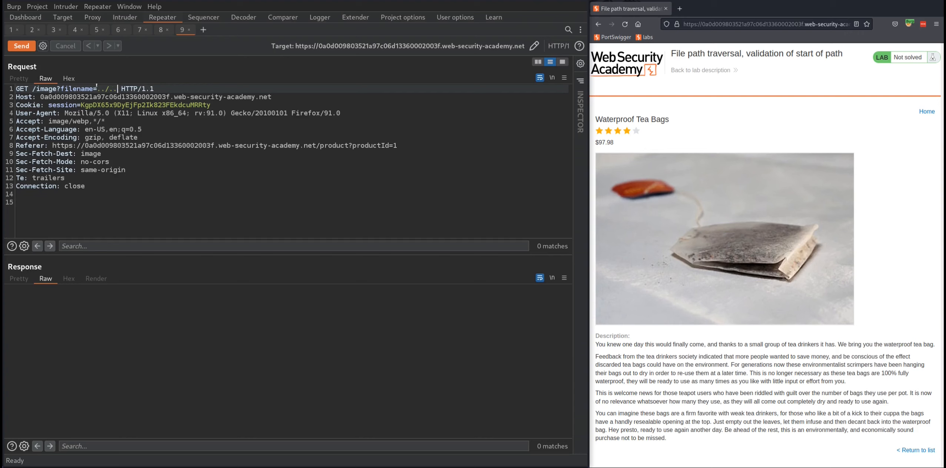
{"action": "type", "text": "../"}
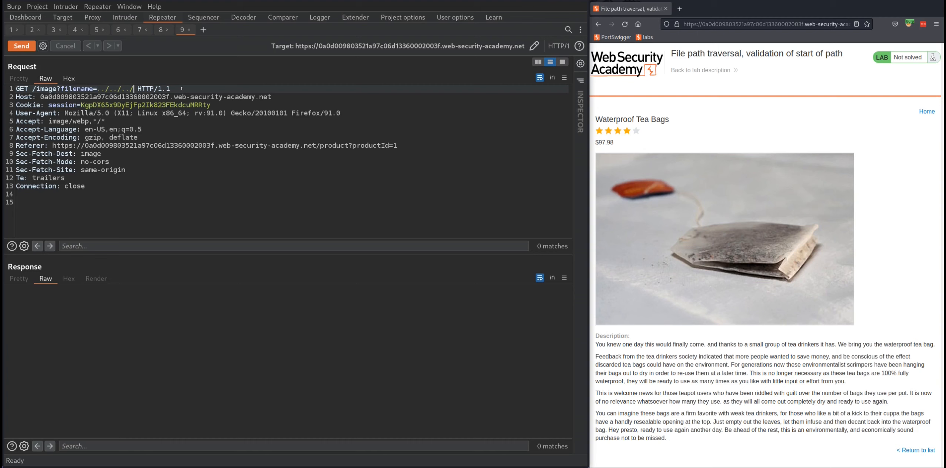
{"action": "type", "text": "/etc/passwd"}
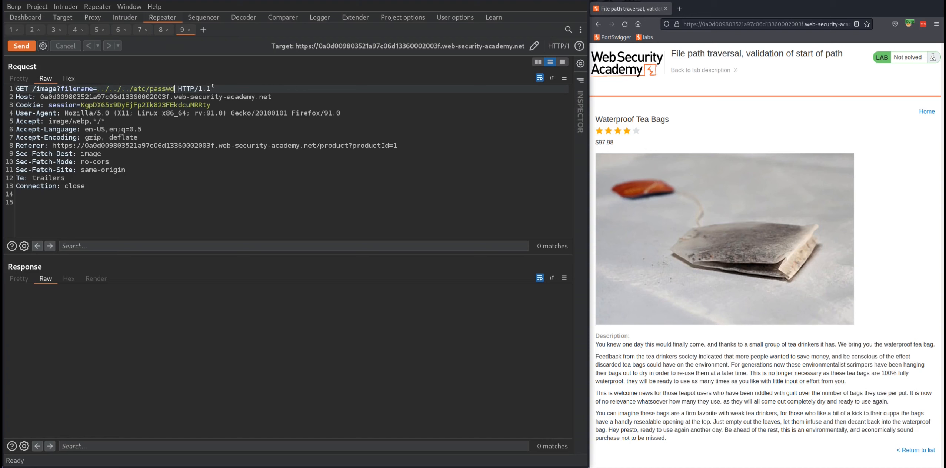
Send the modified request twice, getting a 400 'Missing parameter filename' response
{"action": "left_click", "coordinate": [22, 46]}
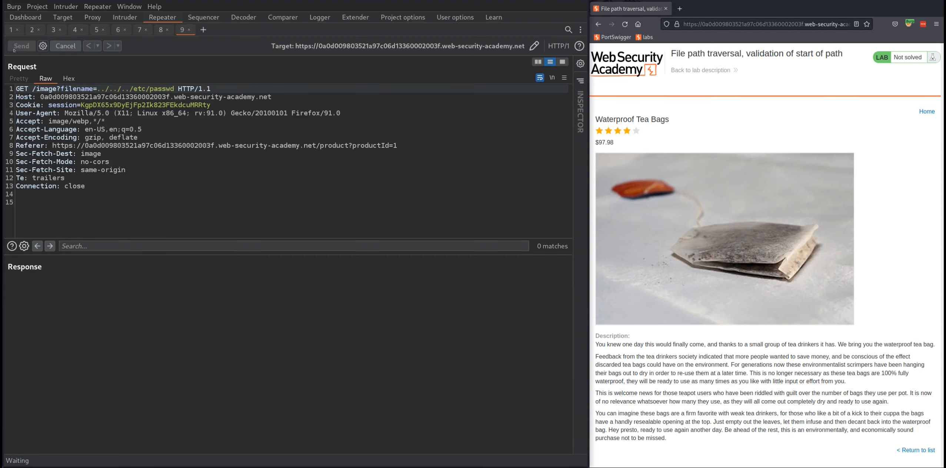
{"action": "left_click", "coordinate": [21, 45]}
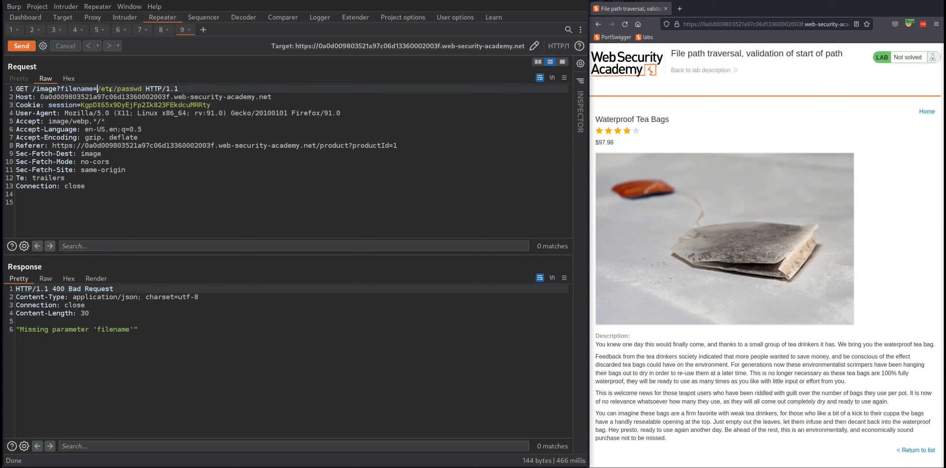
{"action": "mouse_move", "coordinate": [21, 45]}
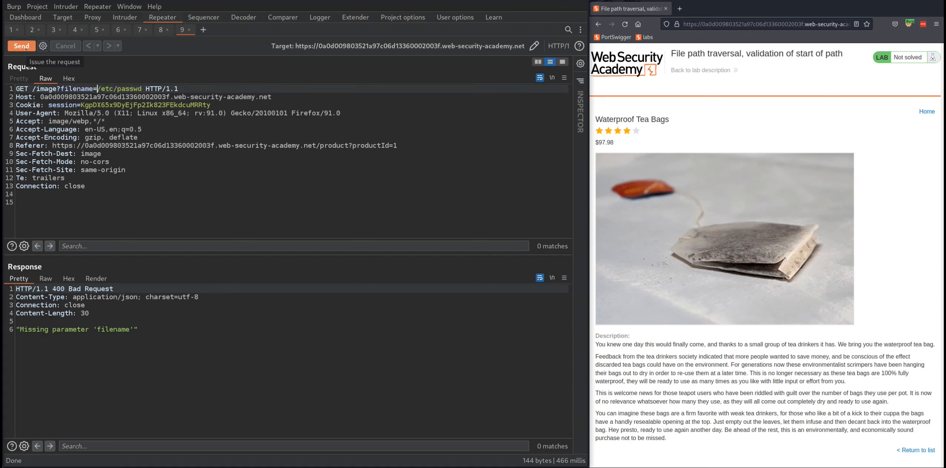
{"action": "left_click", "coordinate": [22, 45]}
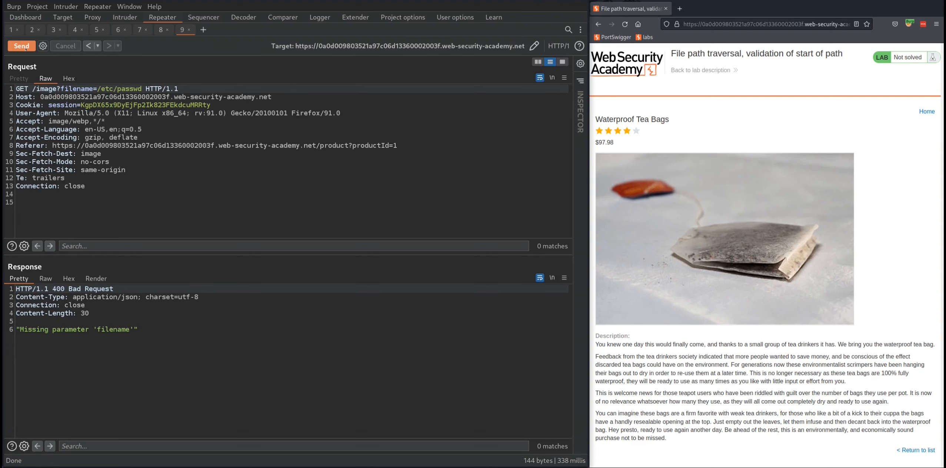
{"action": "left_click", "coordinate": [96, 89]}
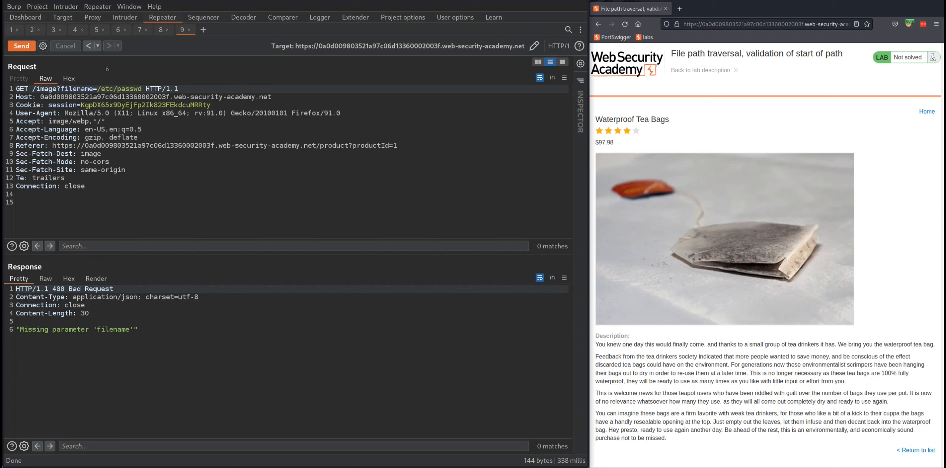
{"action": "mouse_move", "coordinate": [168, 211]}
{"action": "type", "text": "../../.."}
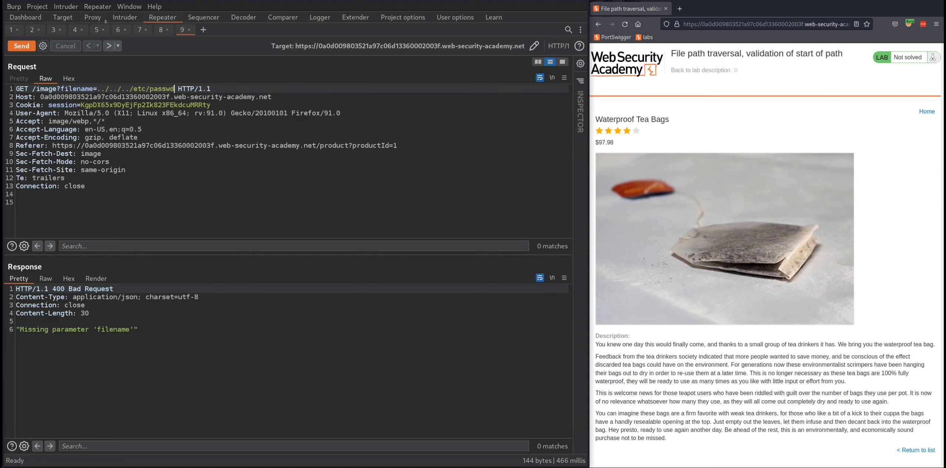
With Intercept on, open the Waterproof Tea Bags product and forward its page request
{"action": "left_click", "coordinate": [93, 17]}
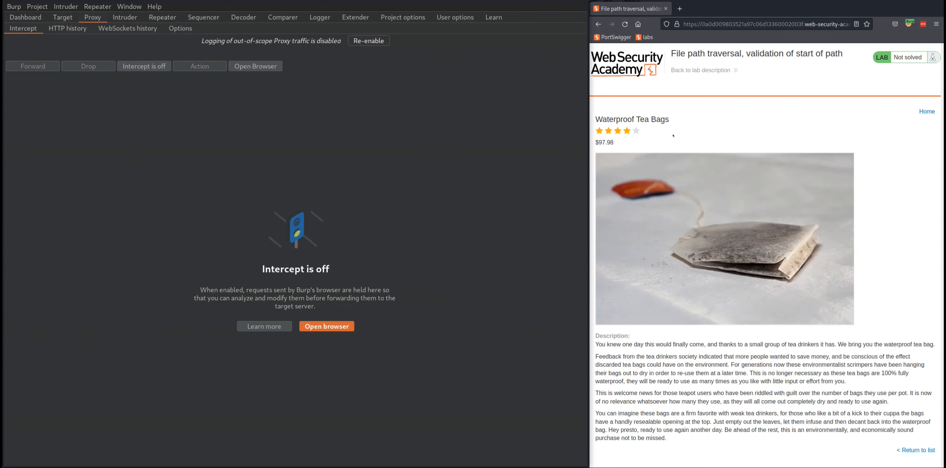
{"action": "left_click", "coordinate": [926, 112]}
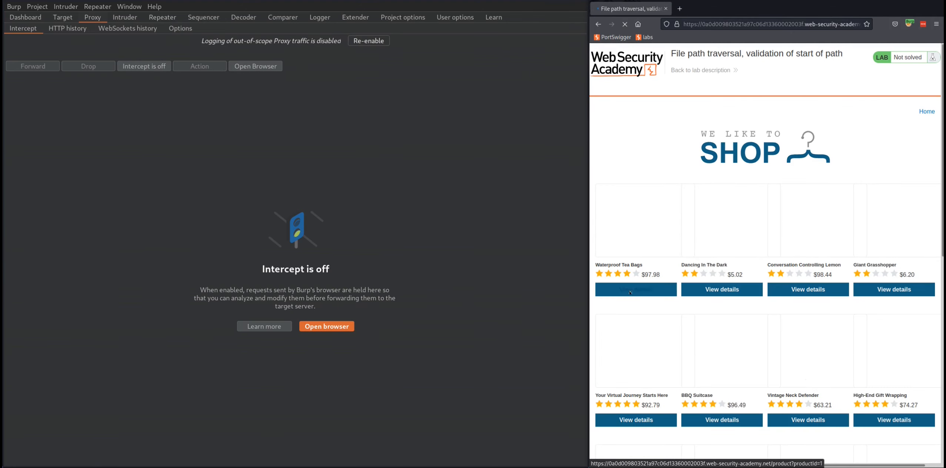
{"action": "left_click", "coordinate": [143, 66]}
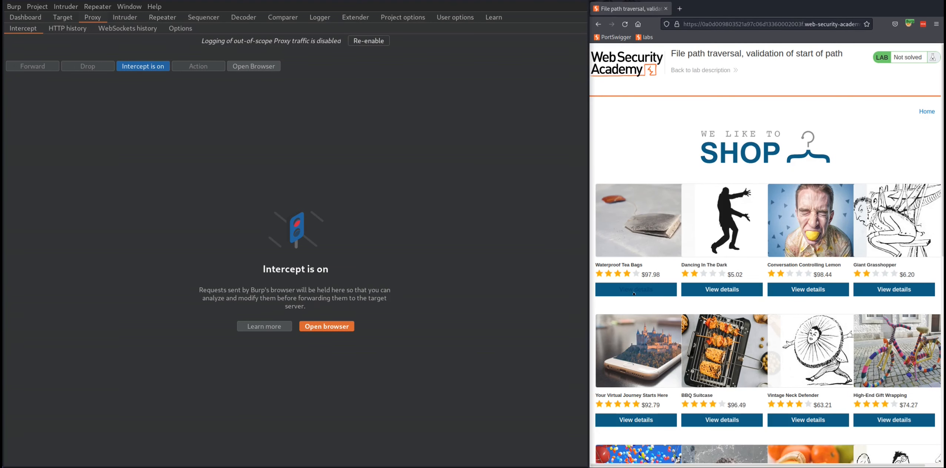
{"action": "left_click", "coordinate": [636, 289]}
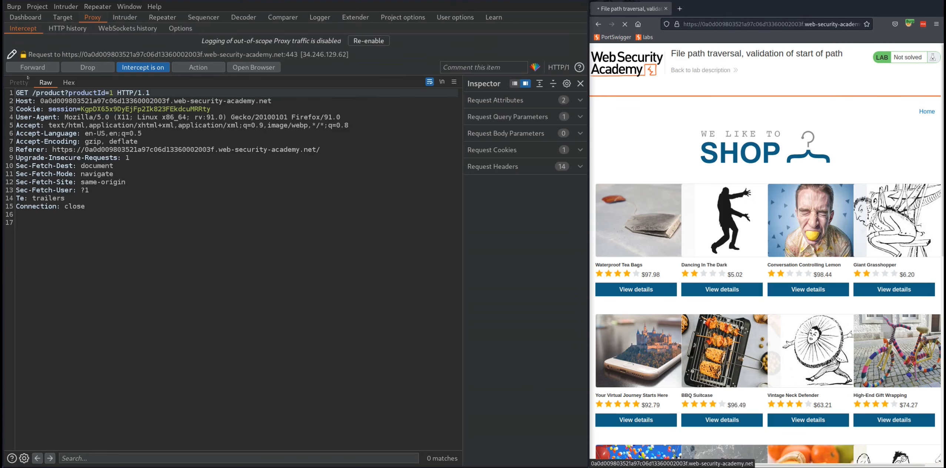
{"action": "left_click", "coordinate": [32, 66]}
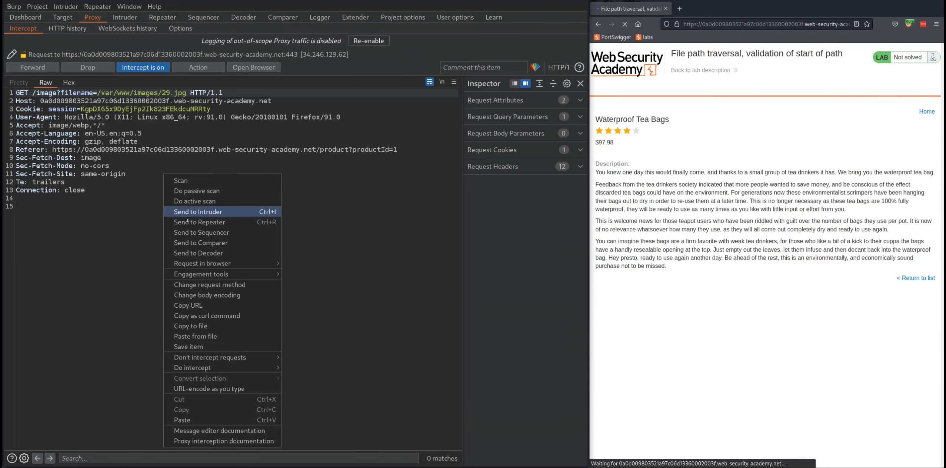
Send the intercepted 29.jpg image request to Repeater and switch to that copy
{"action": "left_click", "coordinate": [200, 222]}
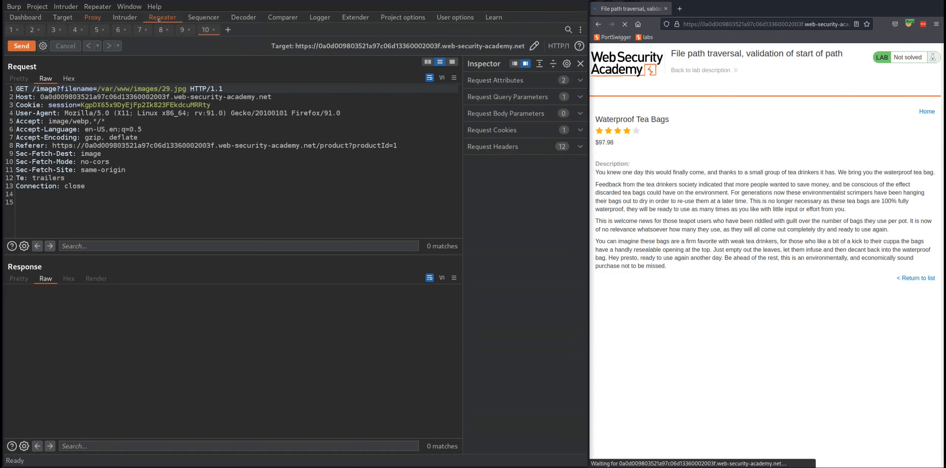
{"action": "left_click", "coordinate": [93, 17]}
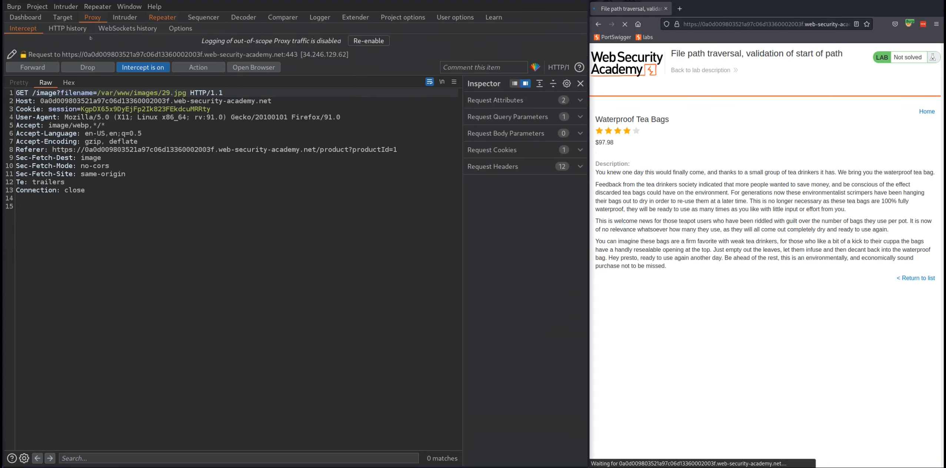
{"action": "left_click", "coordinate": [162, 17]}
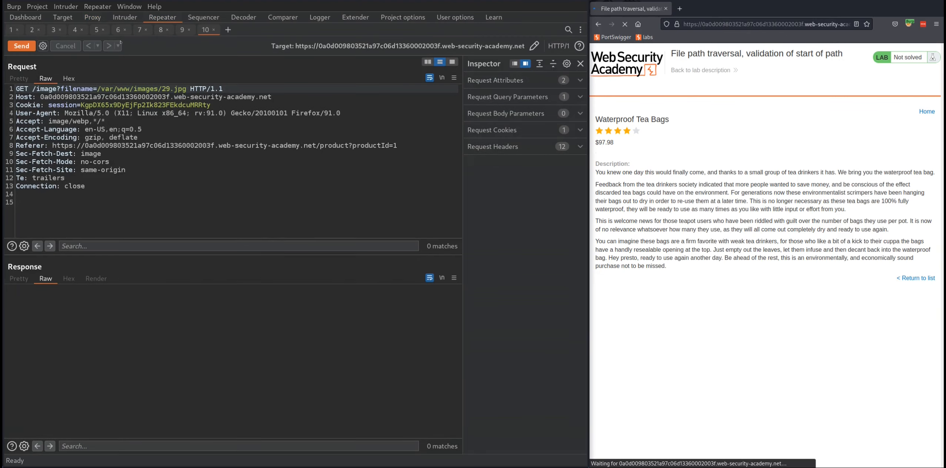
Send the unmodified 29.jpg request for a 200 OK JPEG, then select the 29 in the path
{"action": "left_click", "coordinate": [20, 46]}
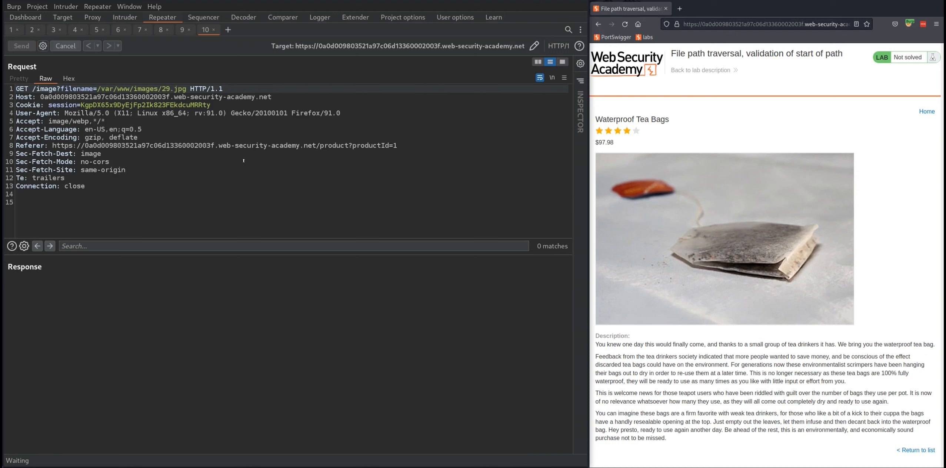
{"action": "left_click", "coordinate": [21, 46]}
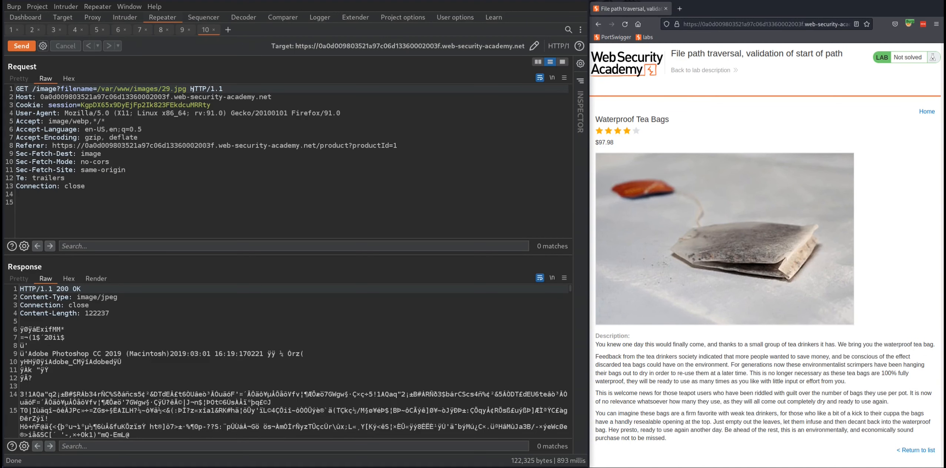
{"action": "double_click", "coordinate": [178, 88]}
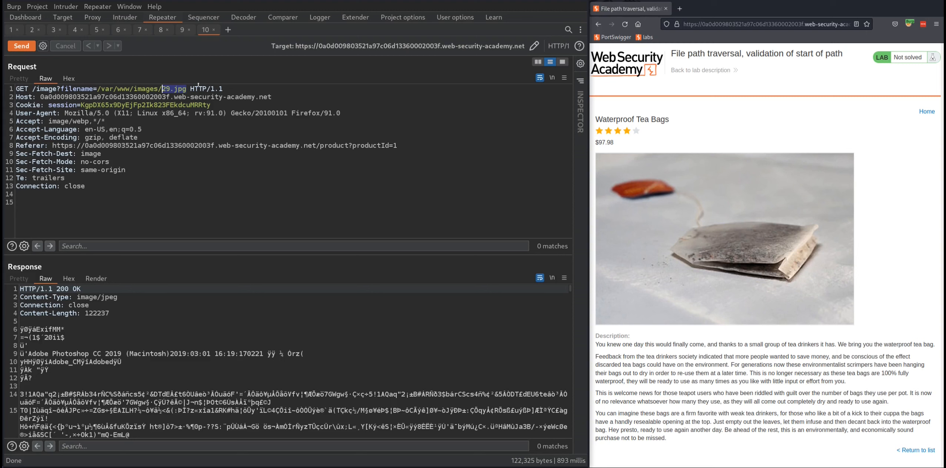
Send filename=/var/www/images/../../../etc/passwd and receive the passwd contents, solving the lab
{"action": "type", "text": "../../etc/"}
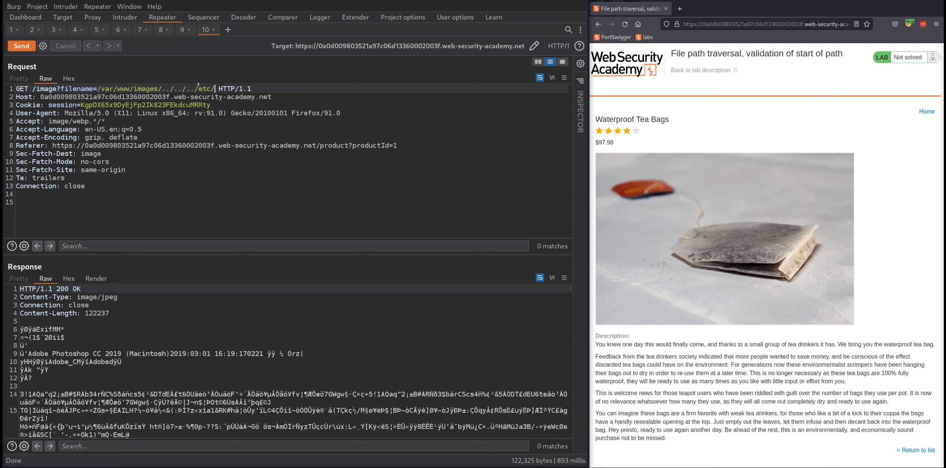
{"action": "type", "text": "passwd"}
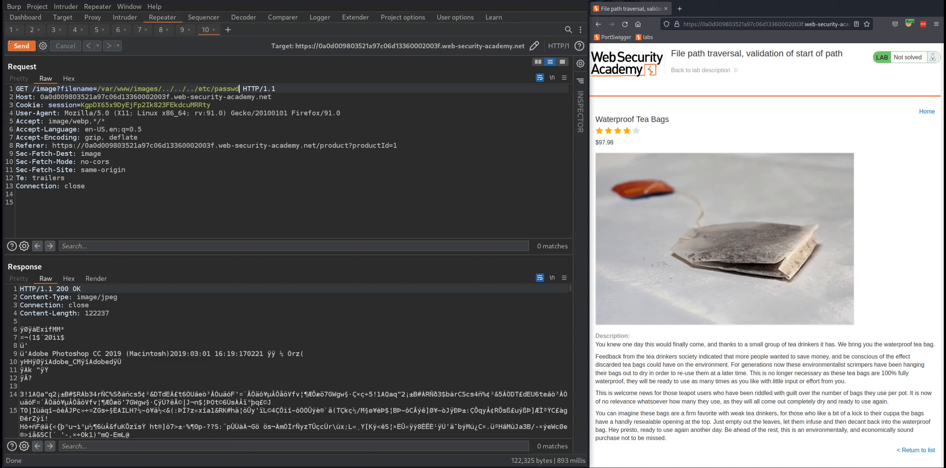
{"action": "left_click", "coordinate": [21, 45]}
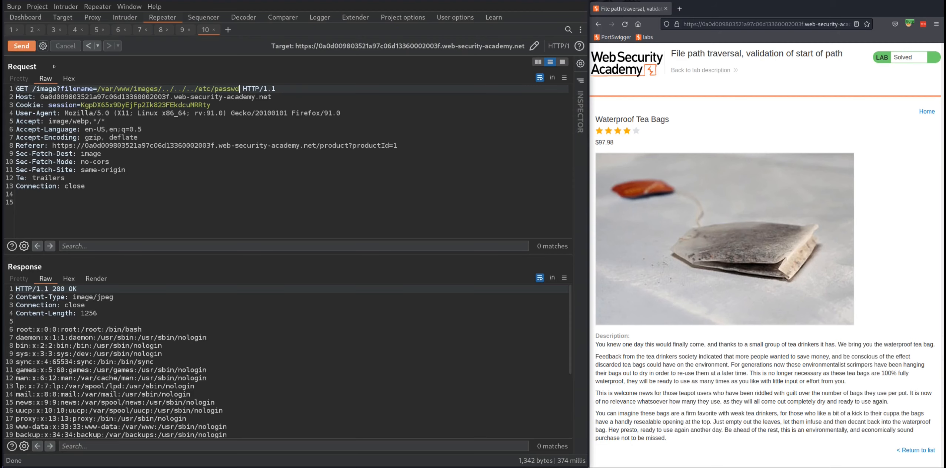
{"action": "left_click", "coordinate": [21, 46]}
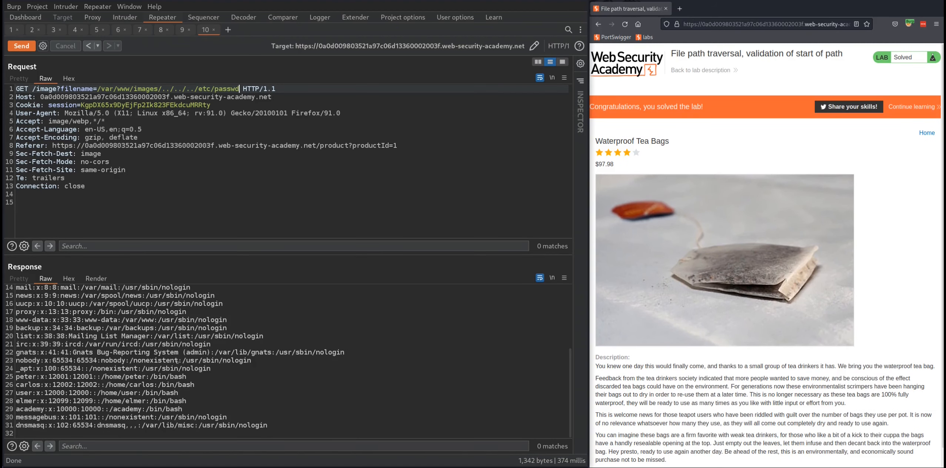